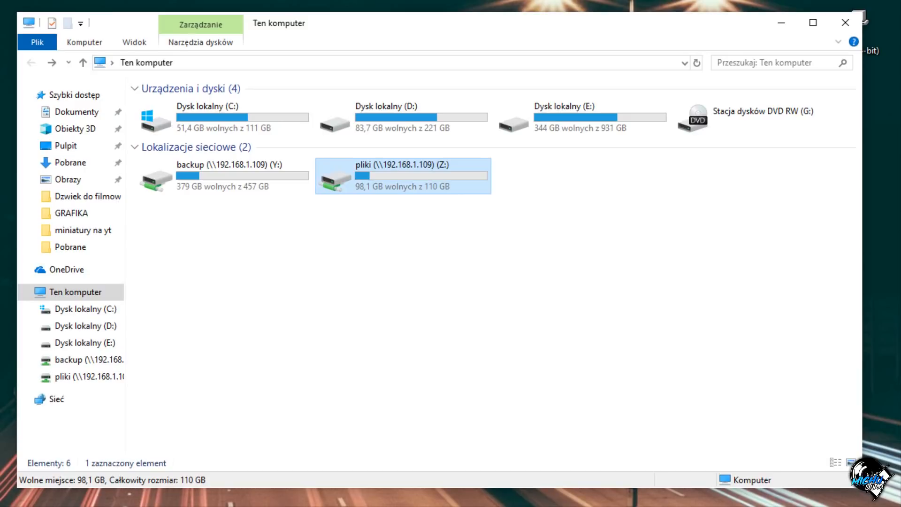
Step: Deselect the pliki drive and show the Computer ribbon options for This PC
left_click(224, 176)
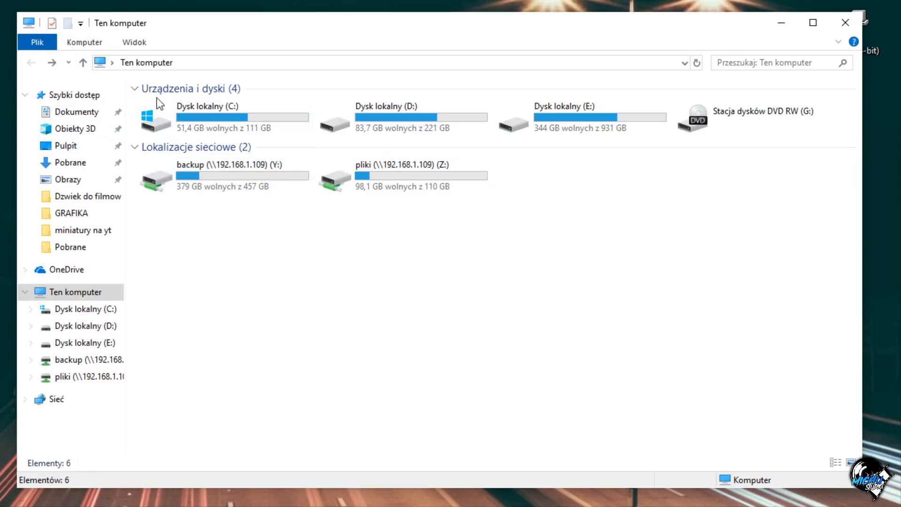
mouse_move(114, 88)
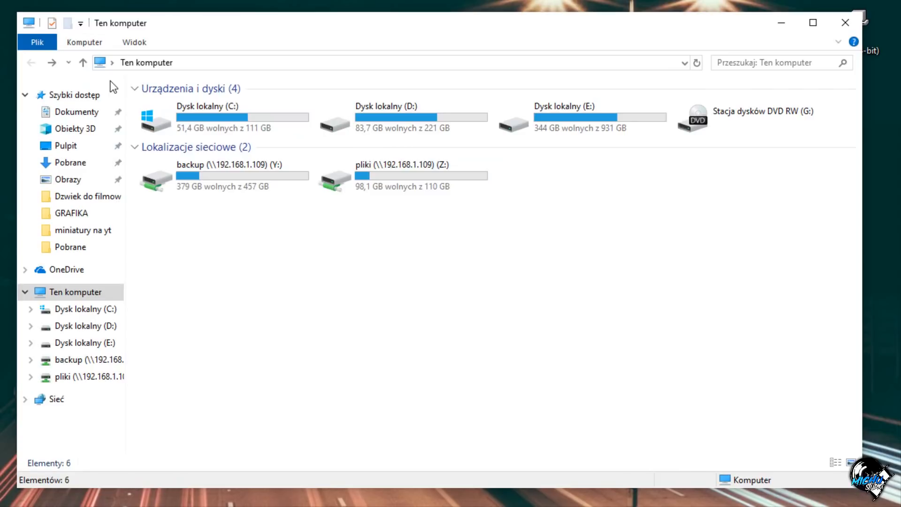
mouse_move(119, 85)
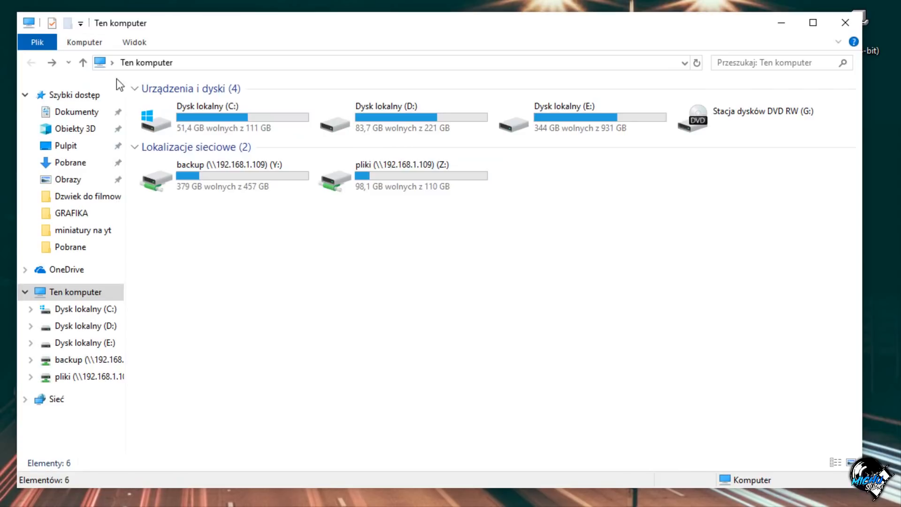
left_click(84, 41)
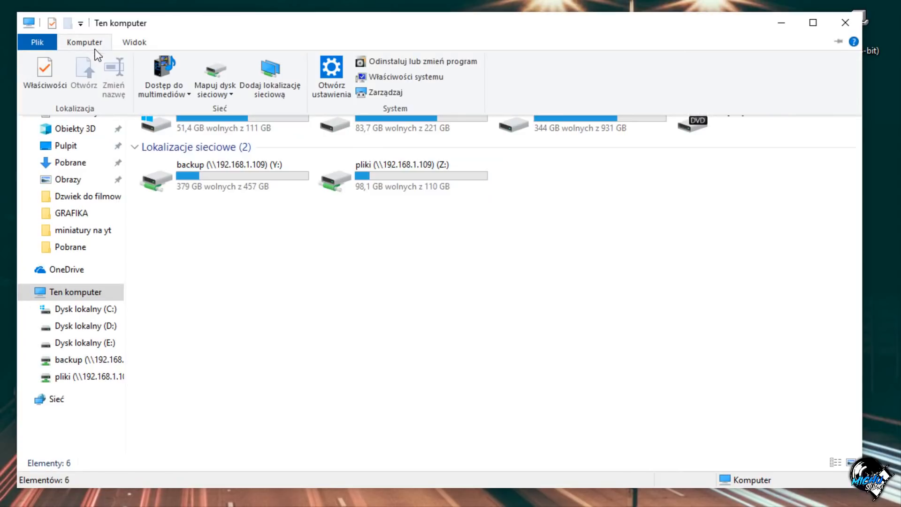
Step: Map \\192.168.1.109\backup as network drive X: through the Map Network Drive dialog
left_click(214, 75)
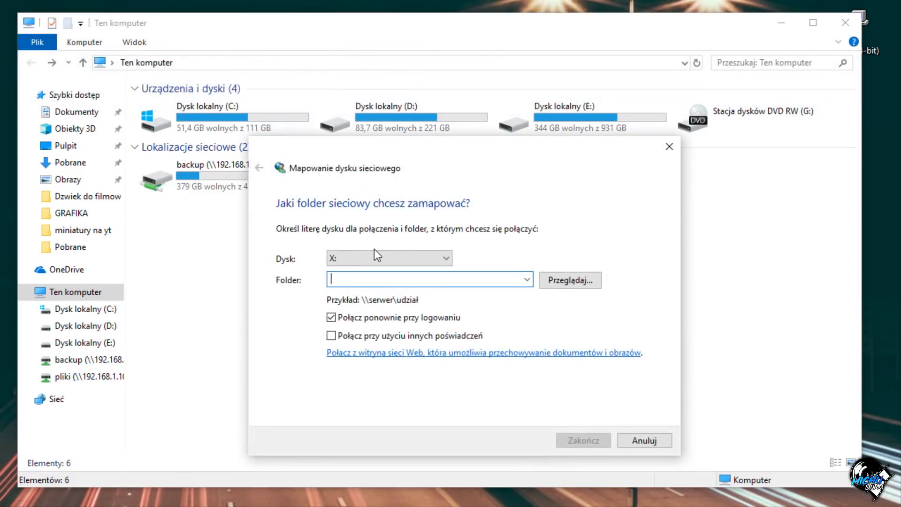
type("\\\\192.168.")
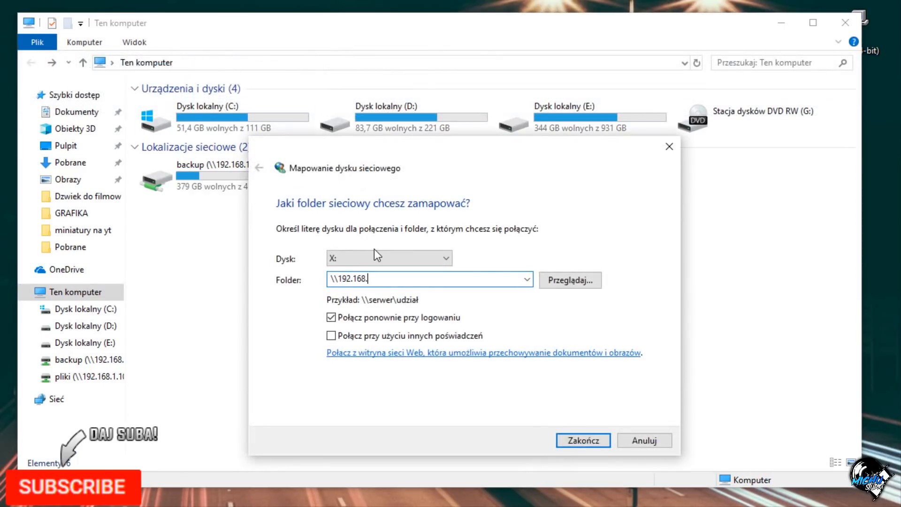
type("1.")
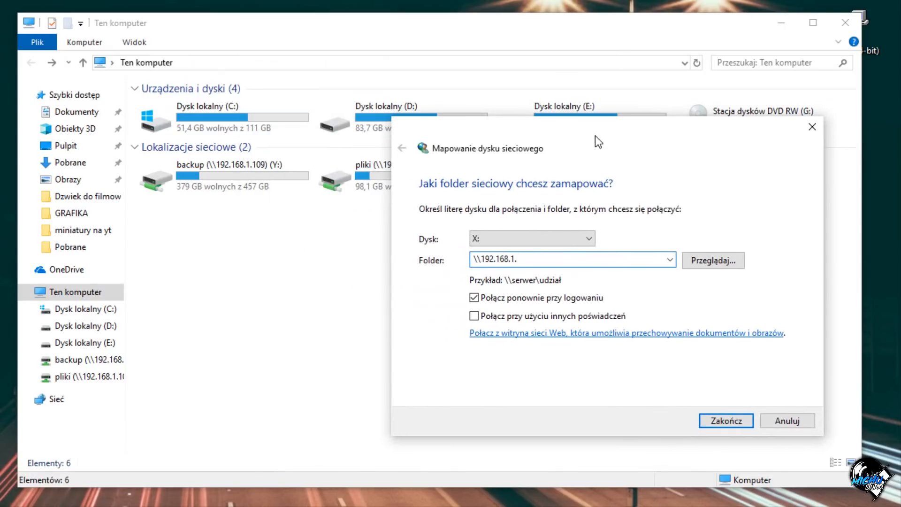
type("109")
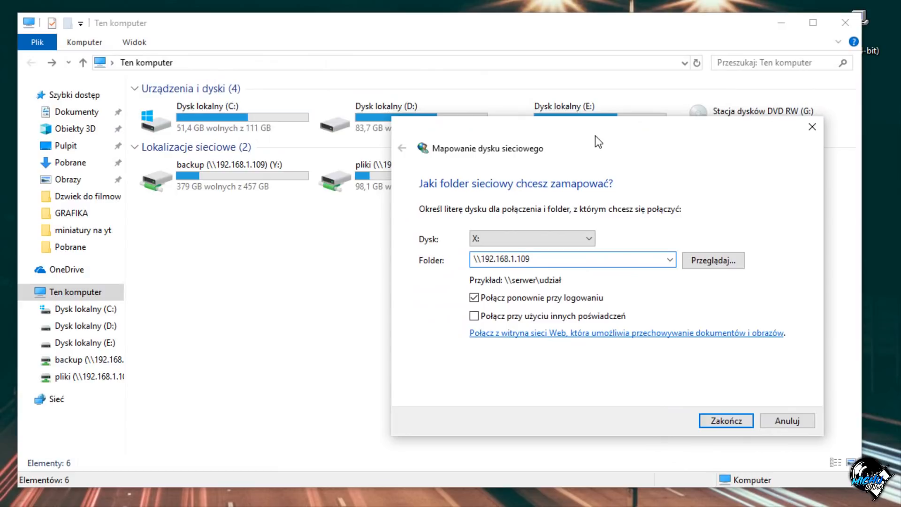
type("\\b")
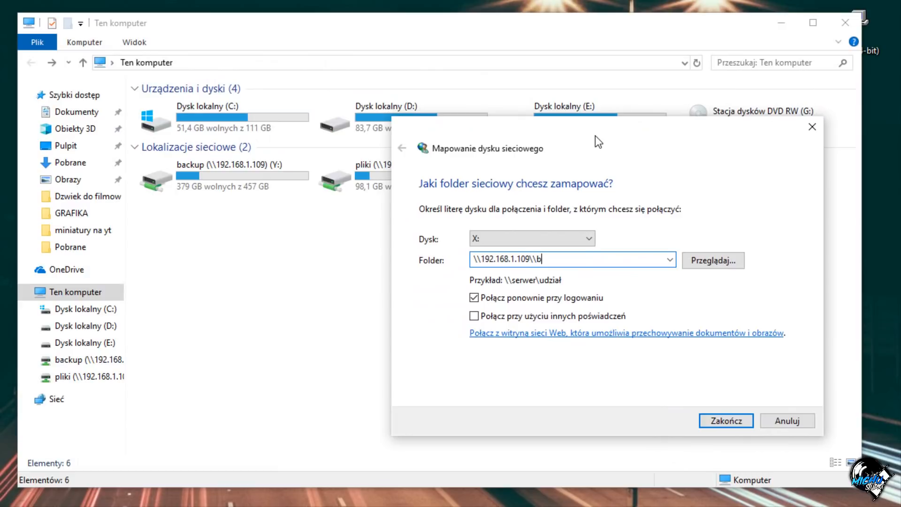
type("acku")
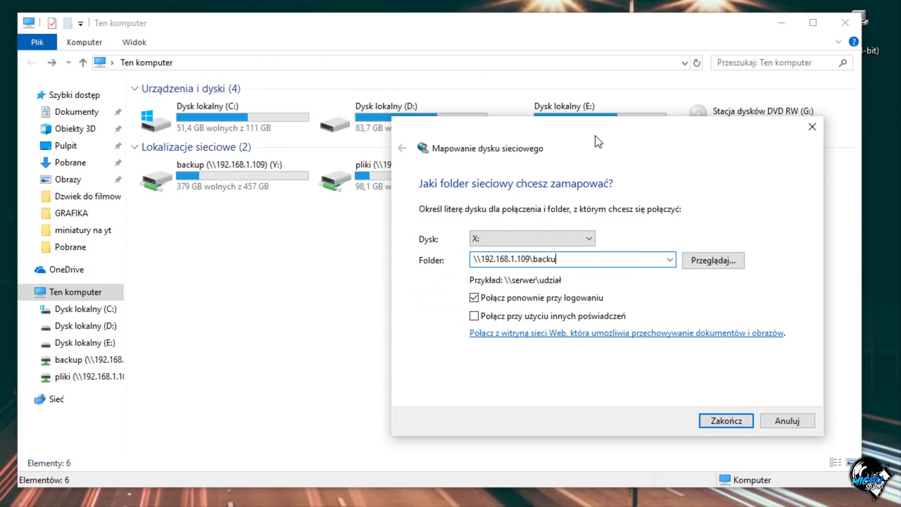
left_click(726, 421)
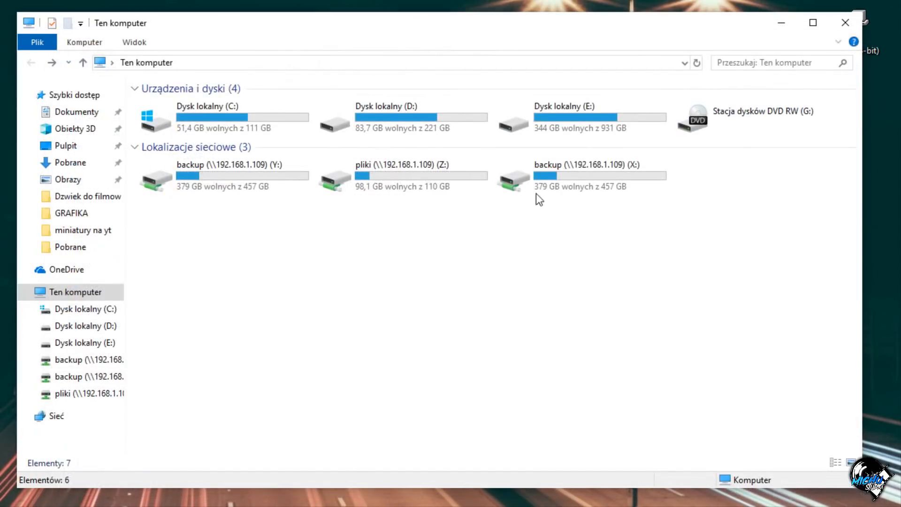
Step: Disconnect the backup (X:) drive from its context menu, leaving Y: and Z:
right_click(599, 177)
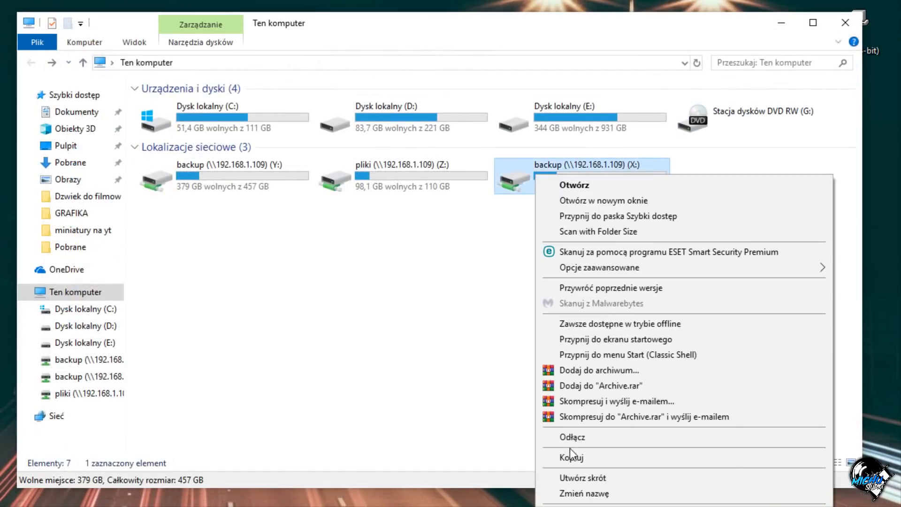
left_click(573, 436)
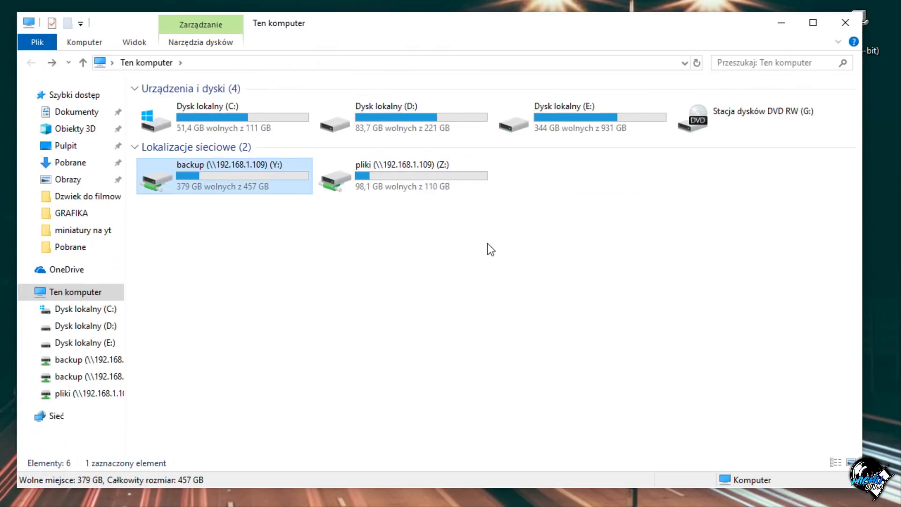
mouse_move(224, 172)
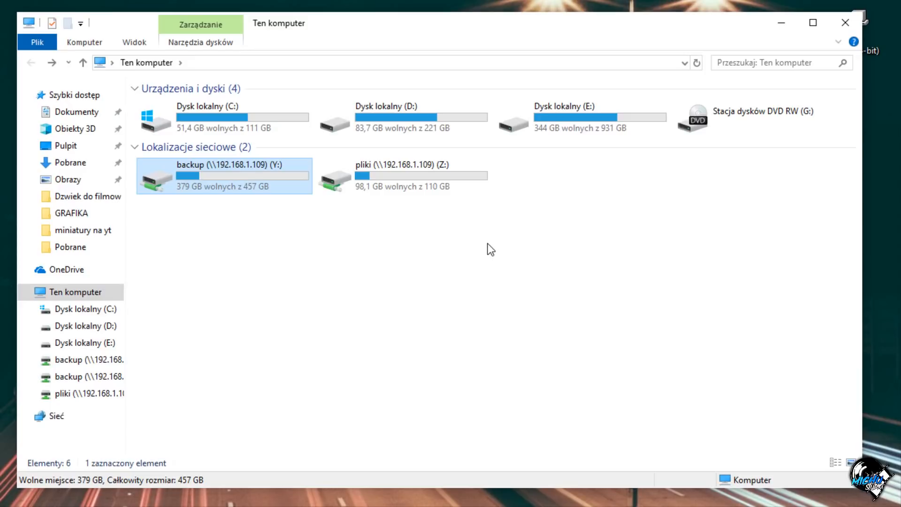
Step: Browse into pliki (Z:) to see its folders, then return to This PC
left_click(403, 175)
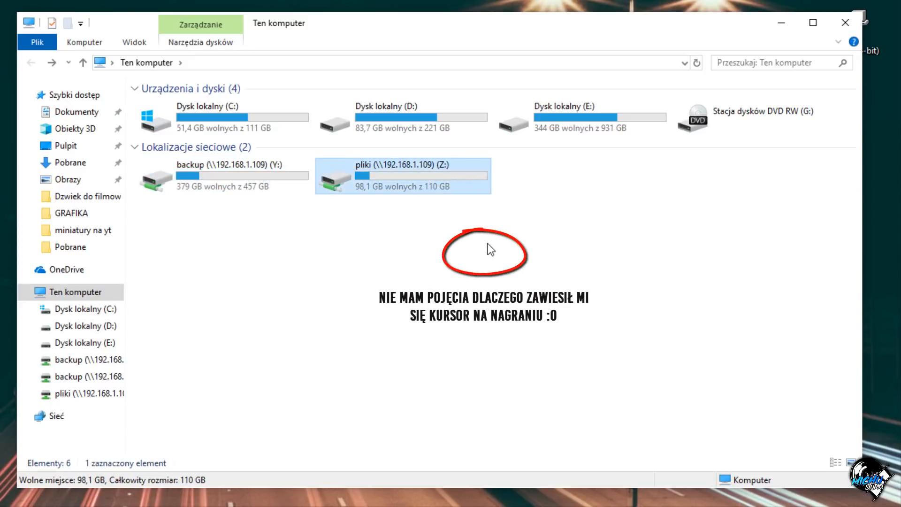
double_click(403, 164)
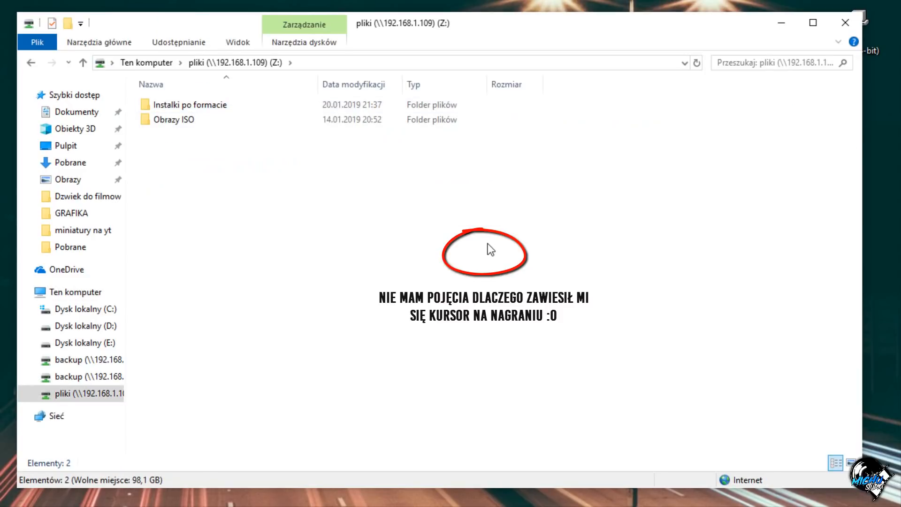
left_click(189, 104)
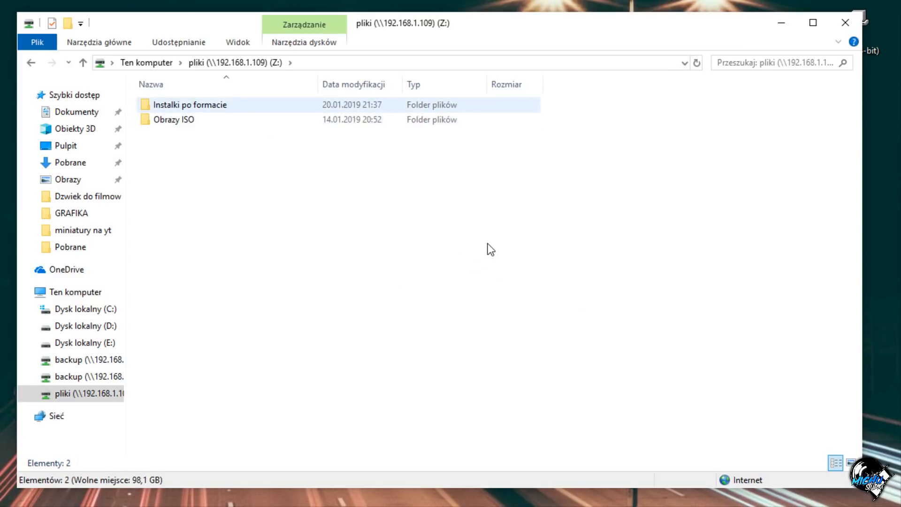
mouse_move(30, 63)
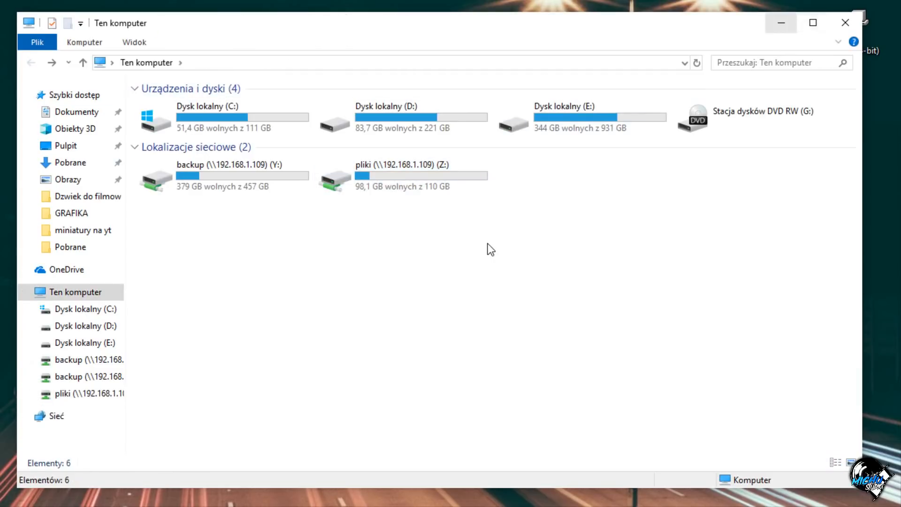
mouse_move(780, 23)
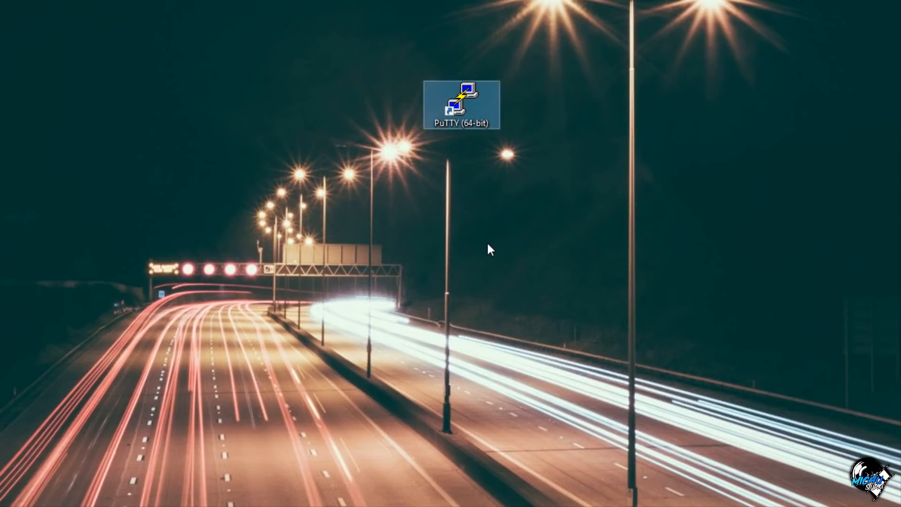
Step: Launch PuTTY, connect by SSH to 192.168.1.109 on port 22 and log in as root
double_click(462, 103)
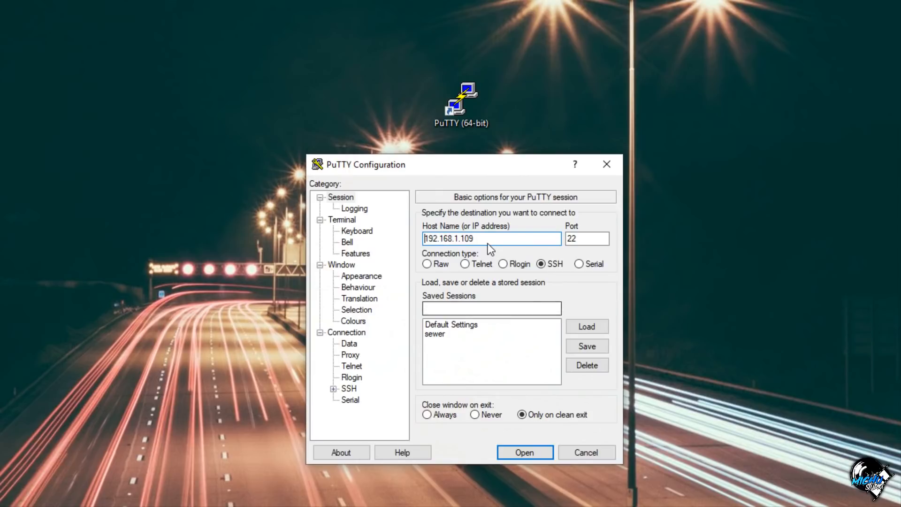
left_click(524, 452)
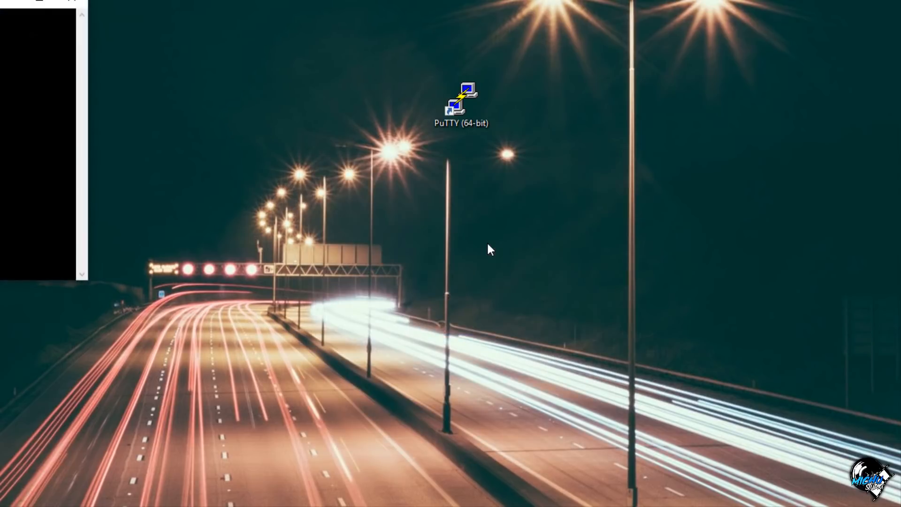
double_click(460, 103)
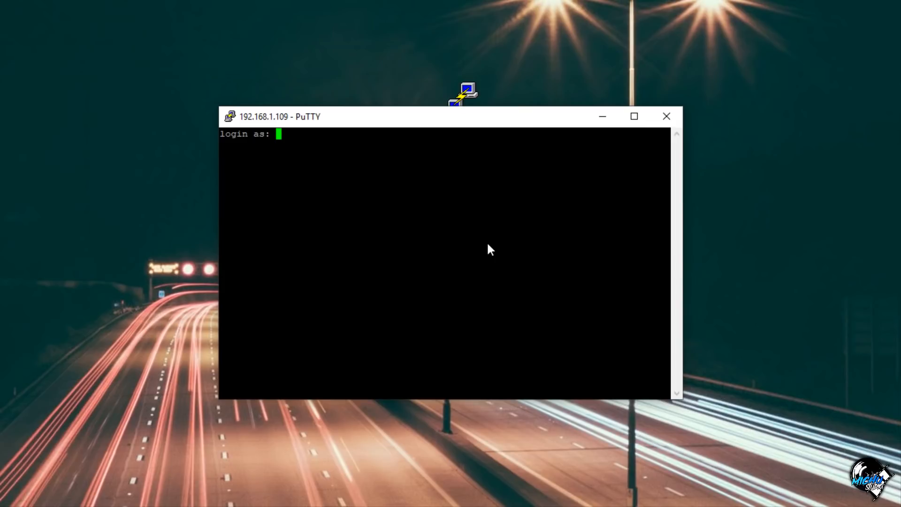
type("root")
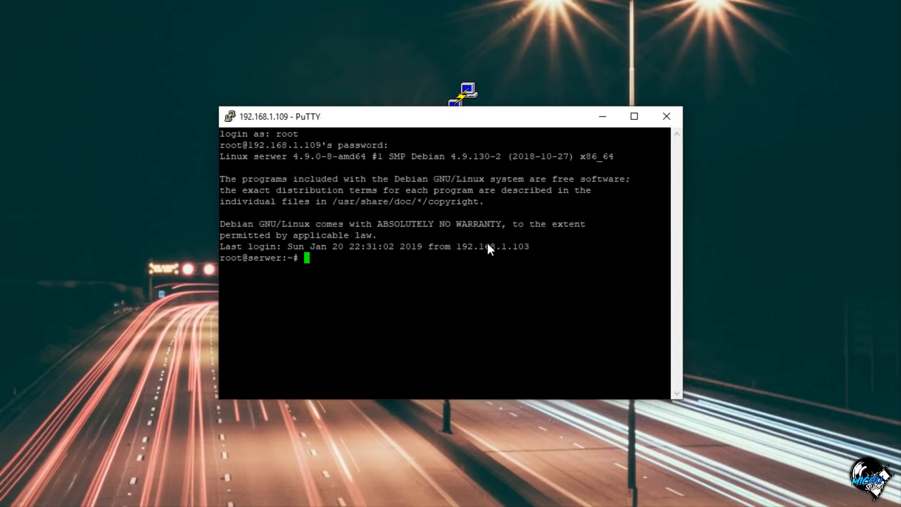
Step: Clear the shell, then run hddtemp on /dev/sda1 and /dev/sdb1 and sensors for temperatures
type("clear")
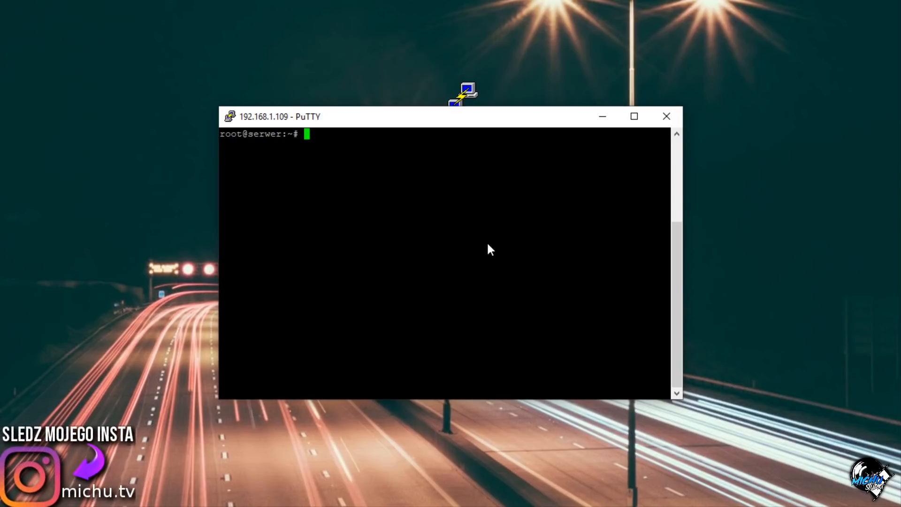
type("hddtemp")
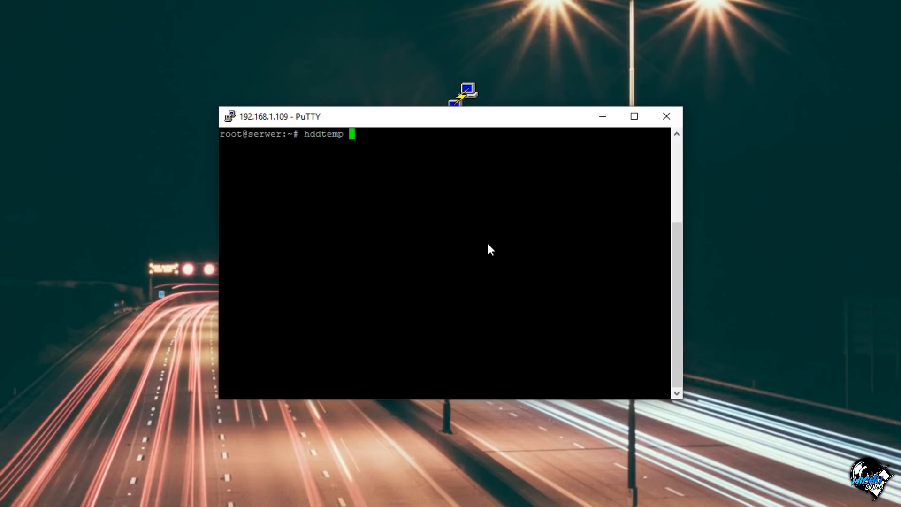
type("/dev/sda1")
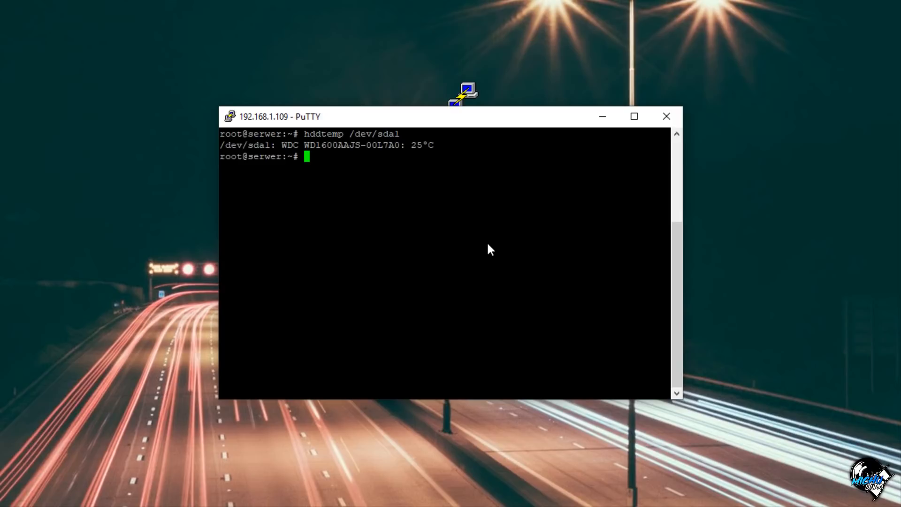
type("hddtemp /dev/sda1")
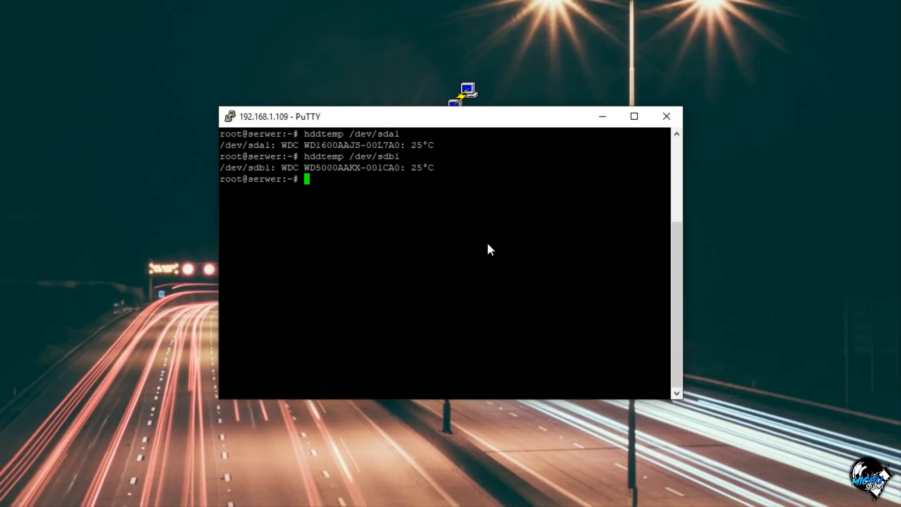
type("sensors")
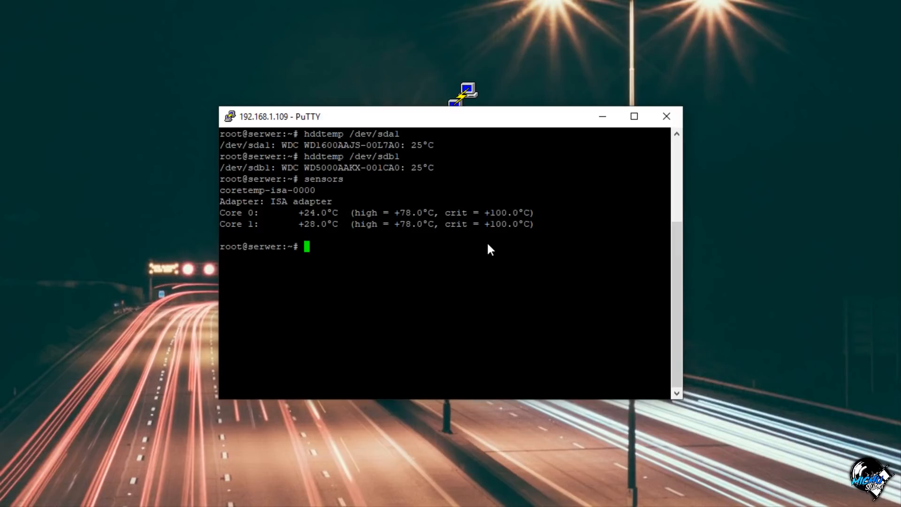
Step: Enter 'apt install mrtg' at the root prompt without running it yet
type("ap")
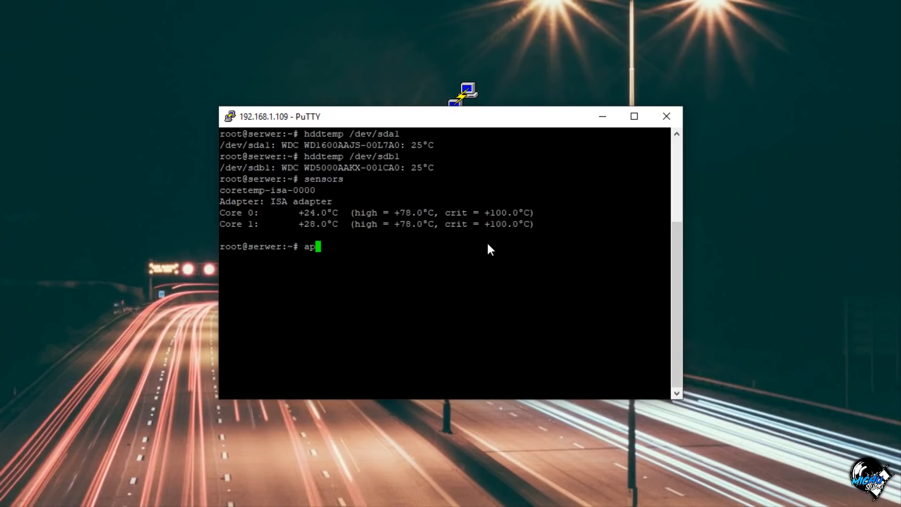
type("t install")
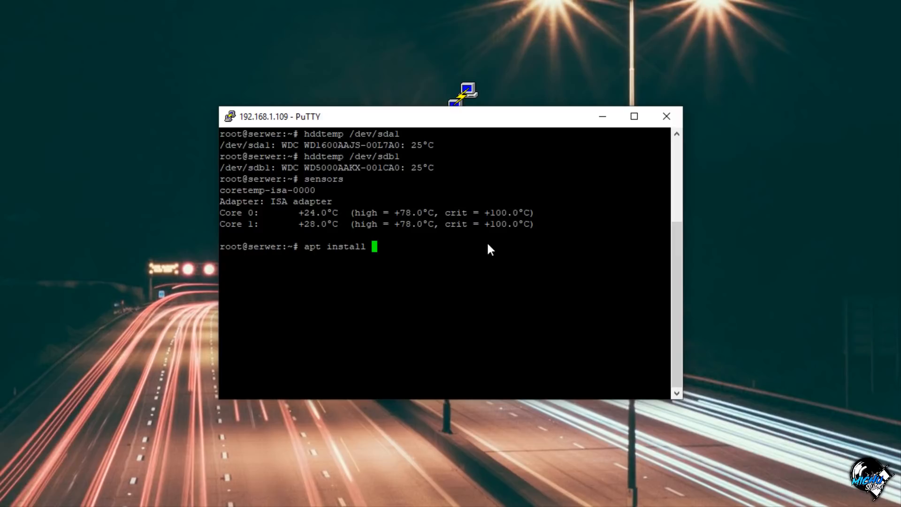
type("mrtg")
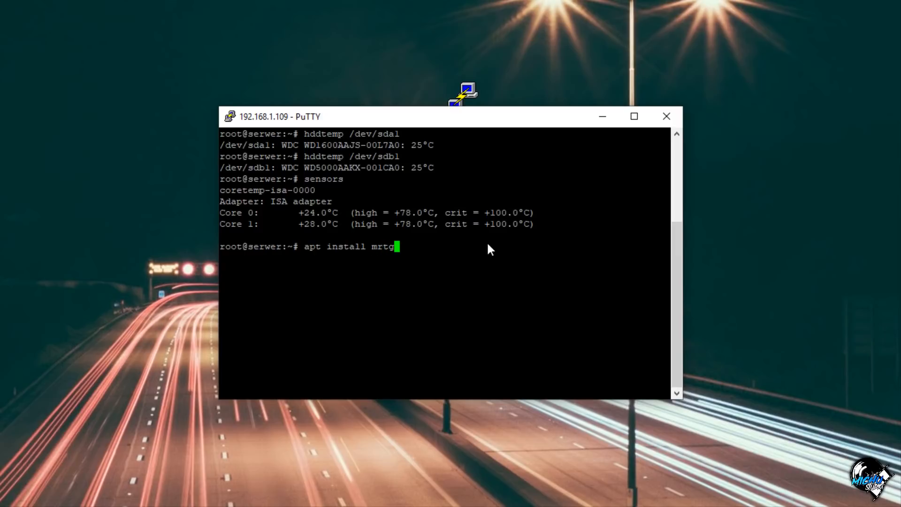